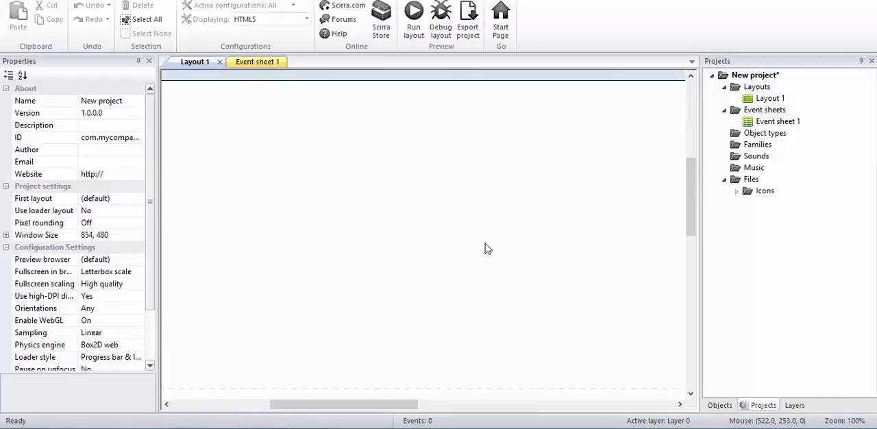
mouse_move(341, 174)
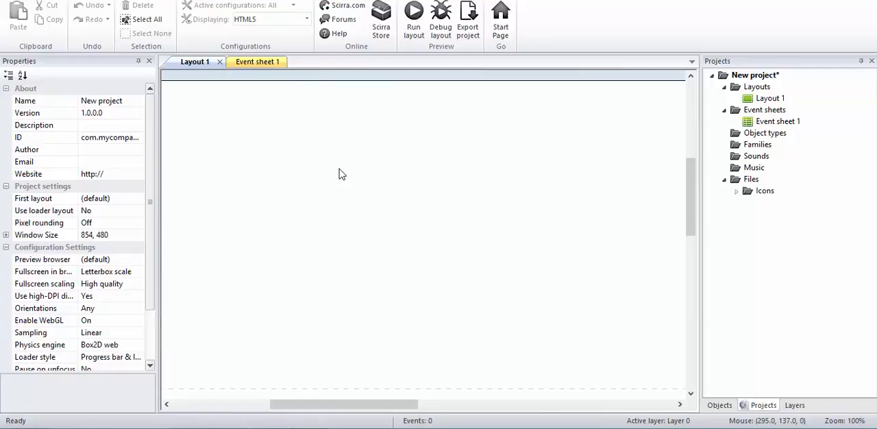
mouse_move(335, 215)
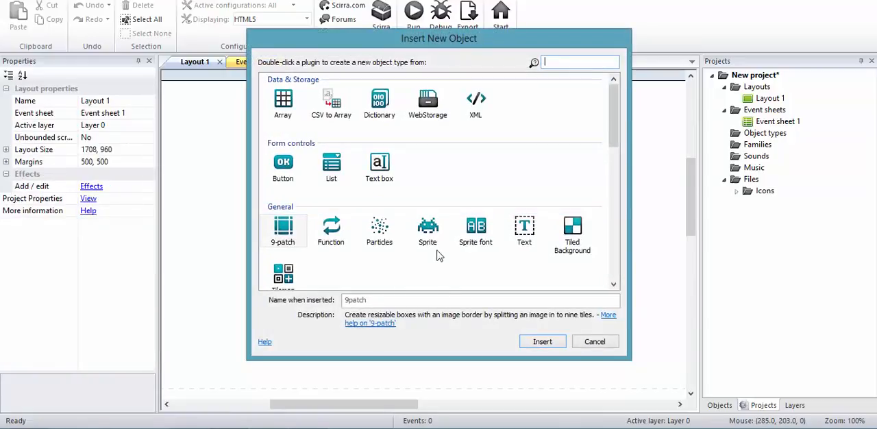
Step: Insert the CSV to Array plugin into the project alongside the Array object
click(331, 103)
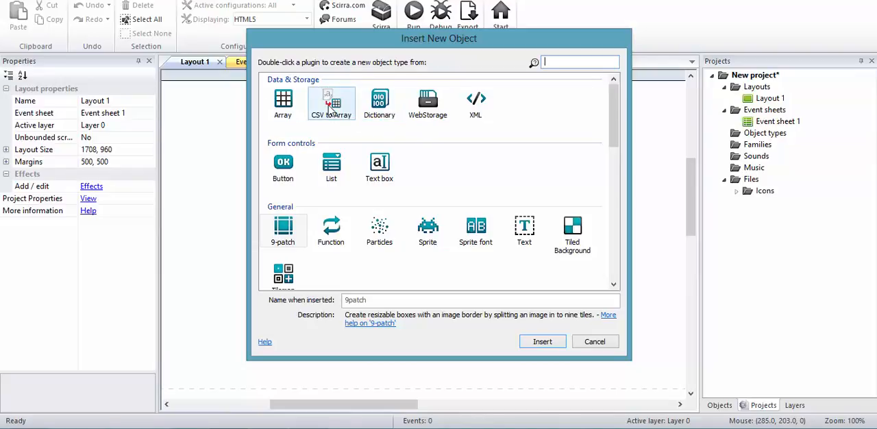
double_click(331, 103)
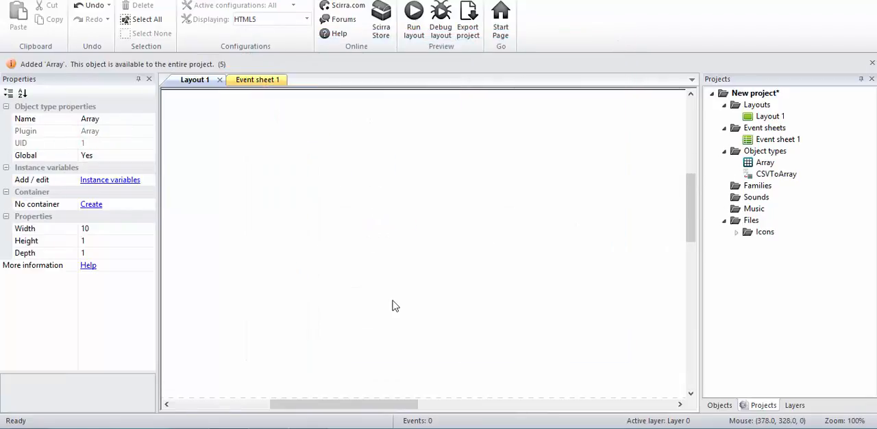
mouse_move(257, 79)
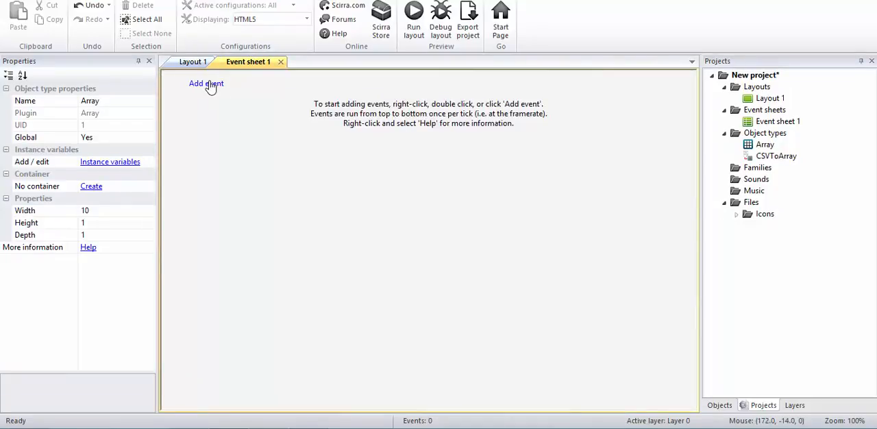
Step: Add a System 'On start of layout' event and begin adding an Array action
click(206, 83)
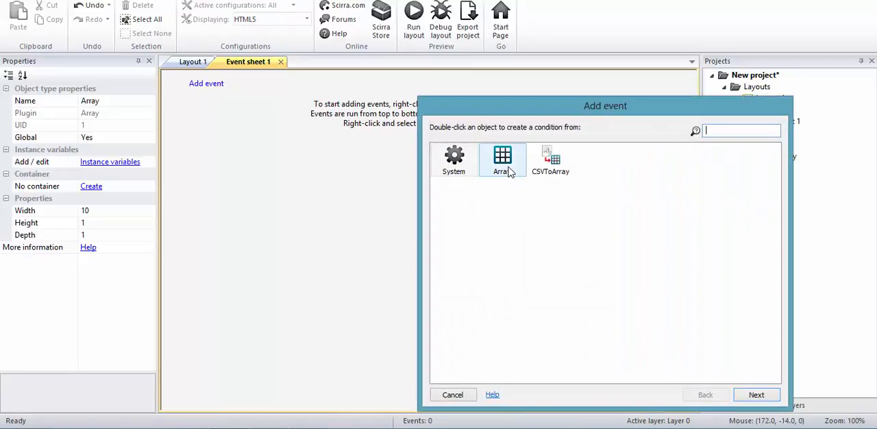
mouse_move(504, 168)
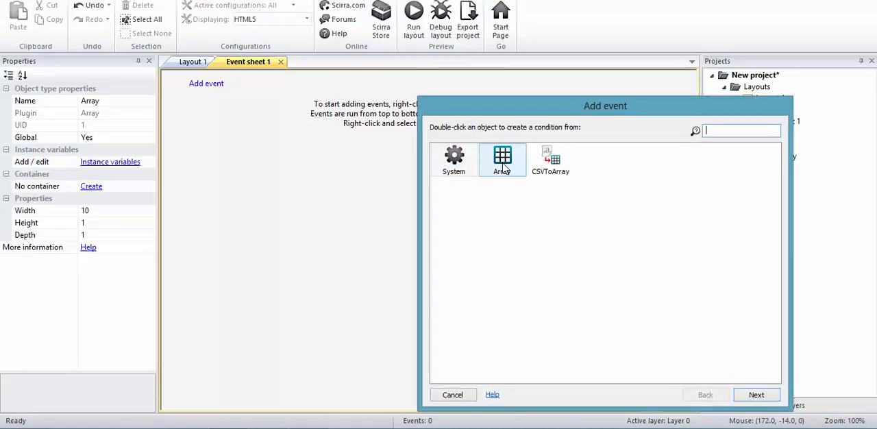
mouse_move(453, 158)
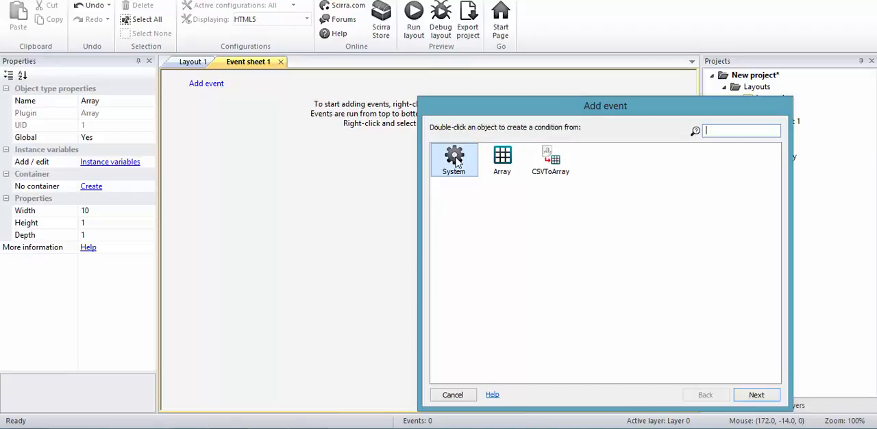
double_click(454, 159)
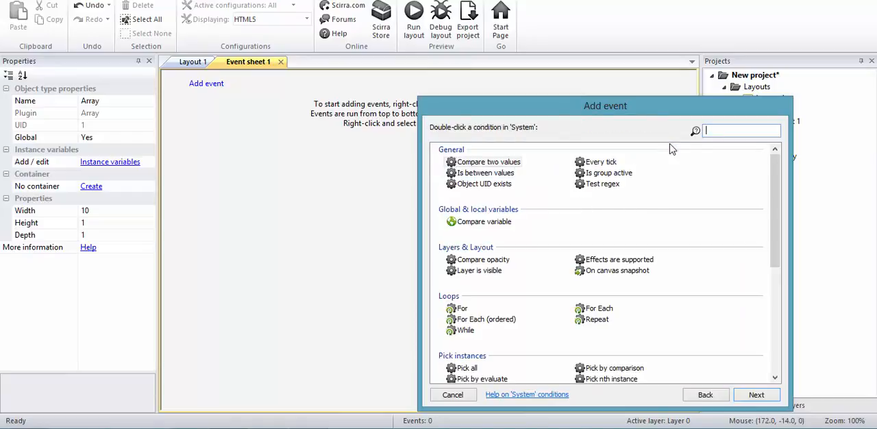
text(star)
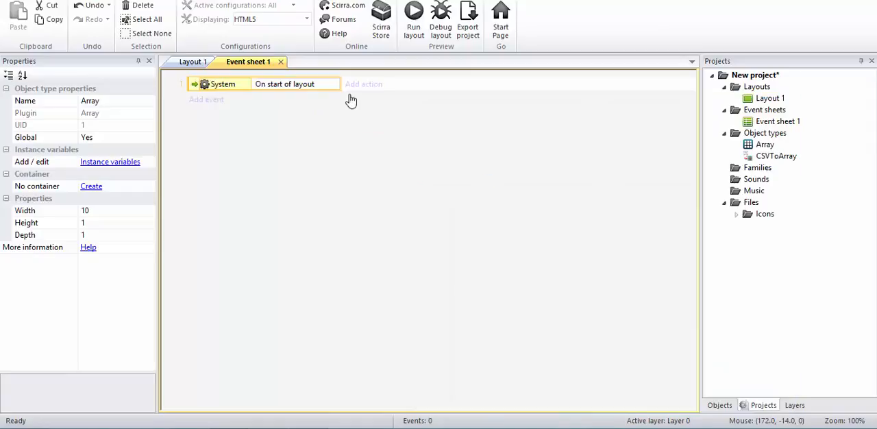
click(363, 84)
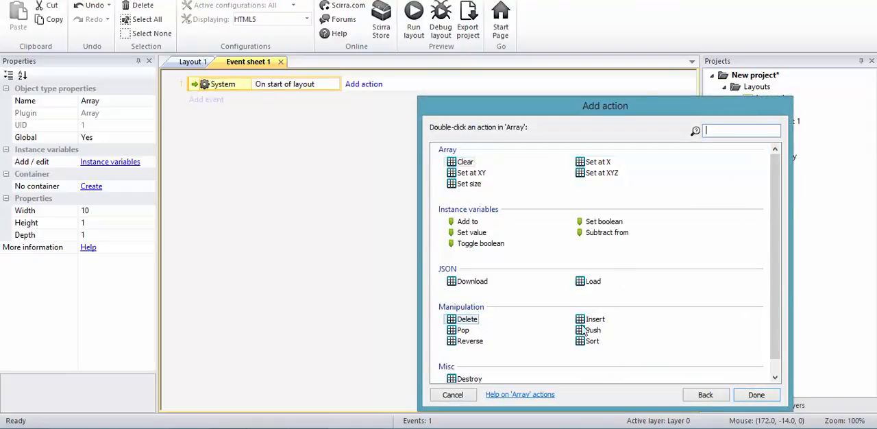
mouse_move(510, 184)
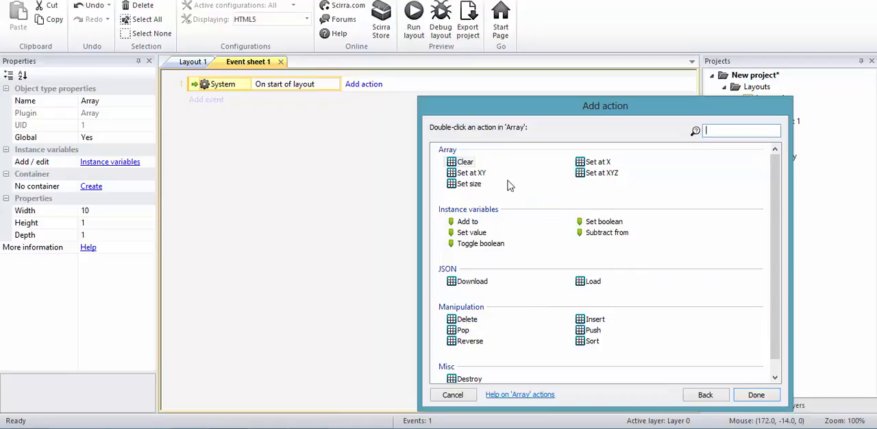
mouse_move(543, 347)
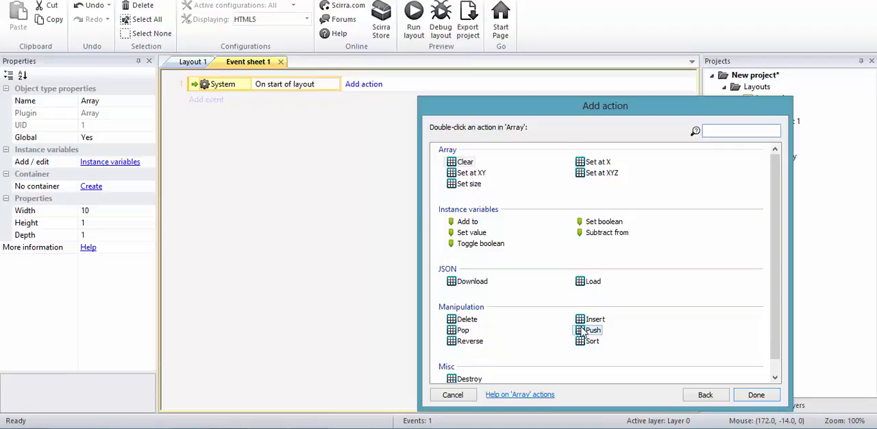
Step: Add Array Insert actions for values 1, 2, 3 at indexes 0, 1, 2
double_click(594, 319)
text(1)
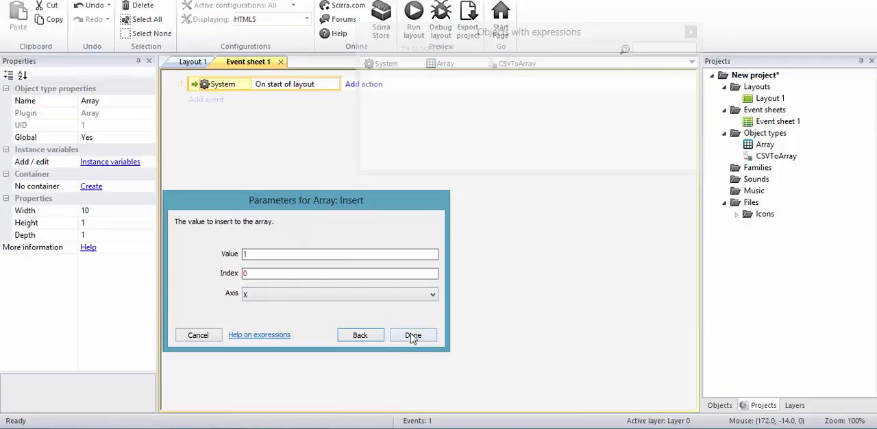
click(413, 335)
text(2)
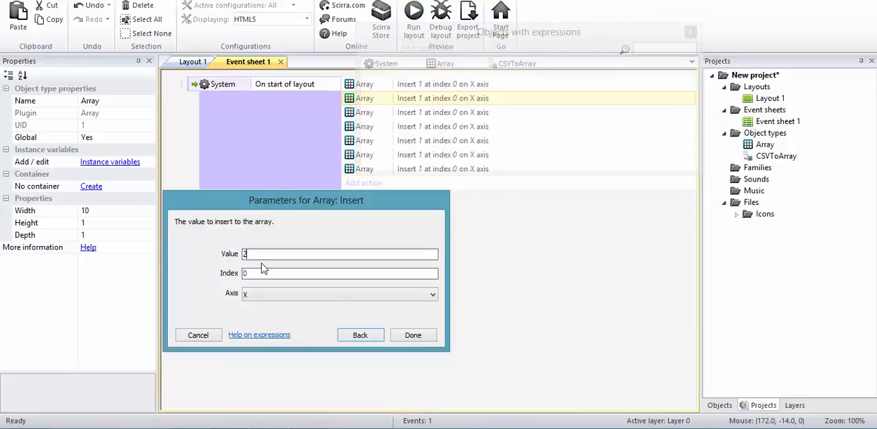
click(413, 335)
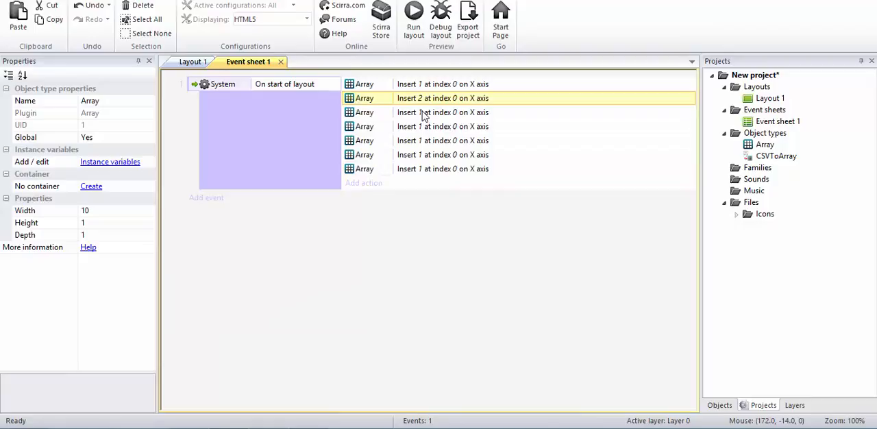
double_click(442, 98)
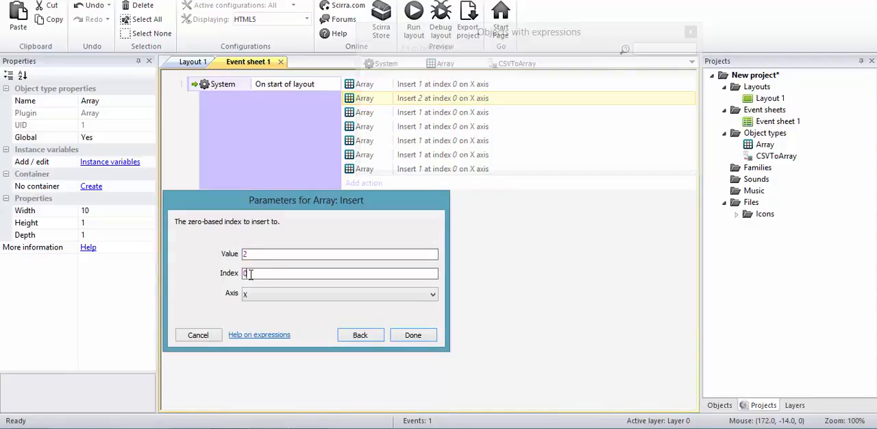
click(413, 335)
text(3)
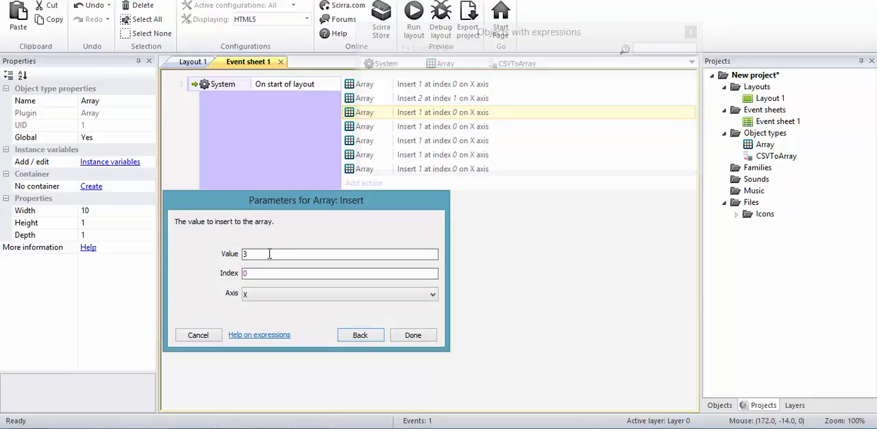
click(339, 272)
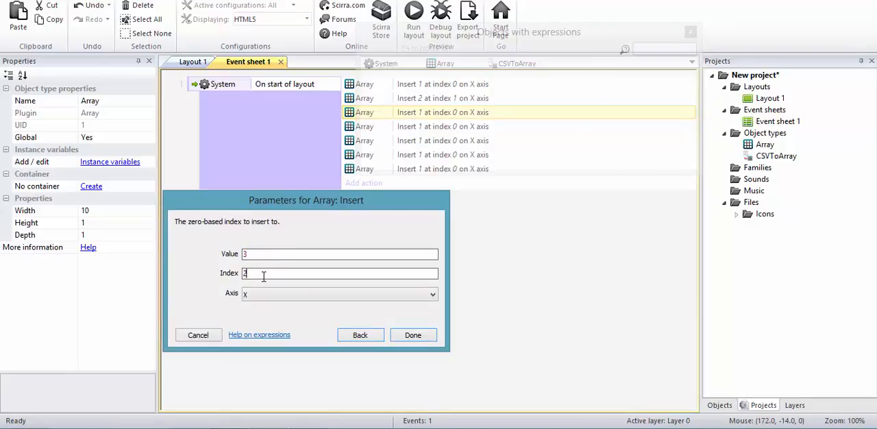
click(412, 335)
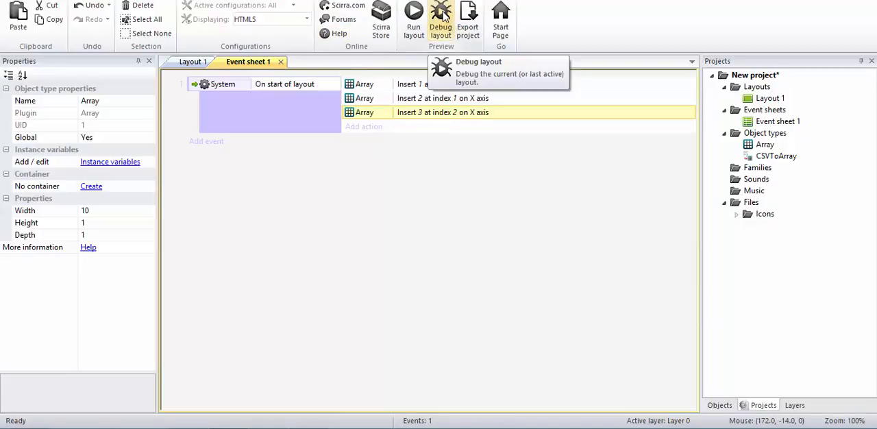
Step: Debug the layout and inspect Array, showing 13 elements starting 1, 2, 3
click(440, 15)
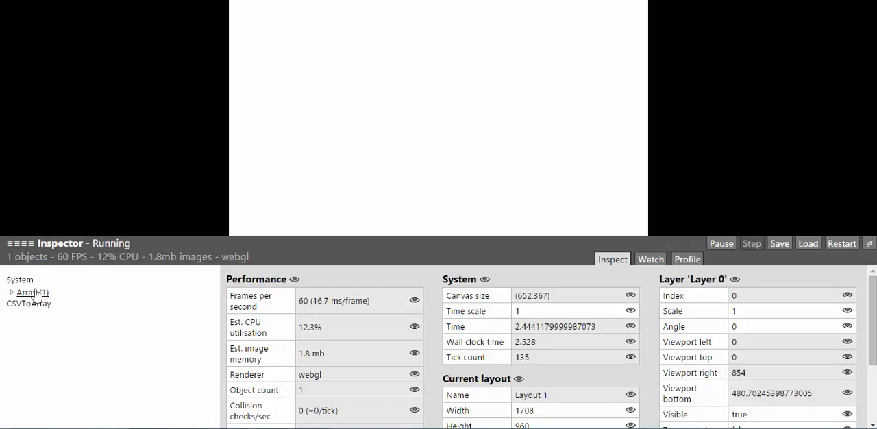
click(11, 292)
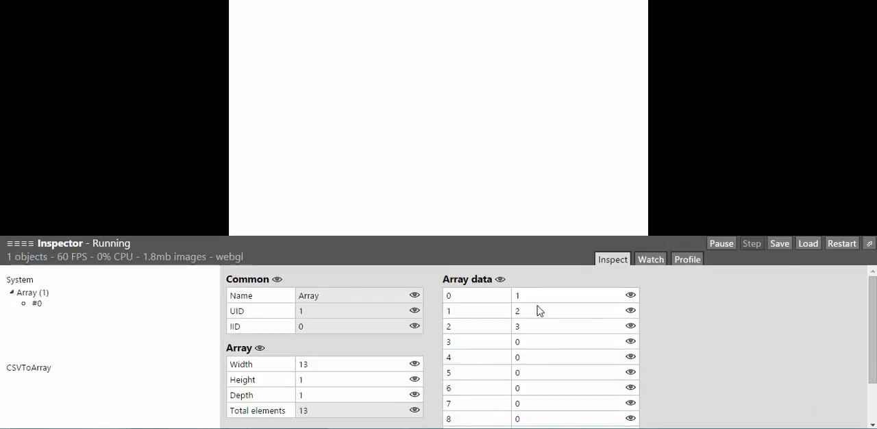
mouse_move(509, 298)
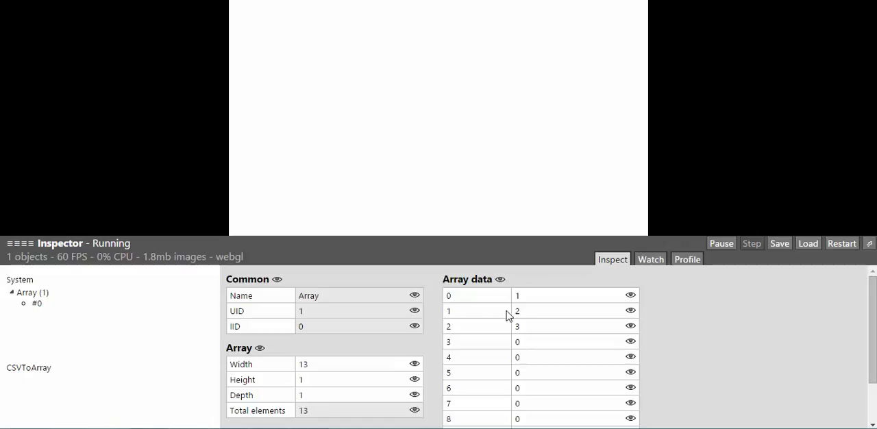
mouse_move(508, 316)
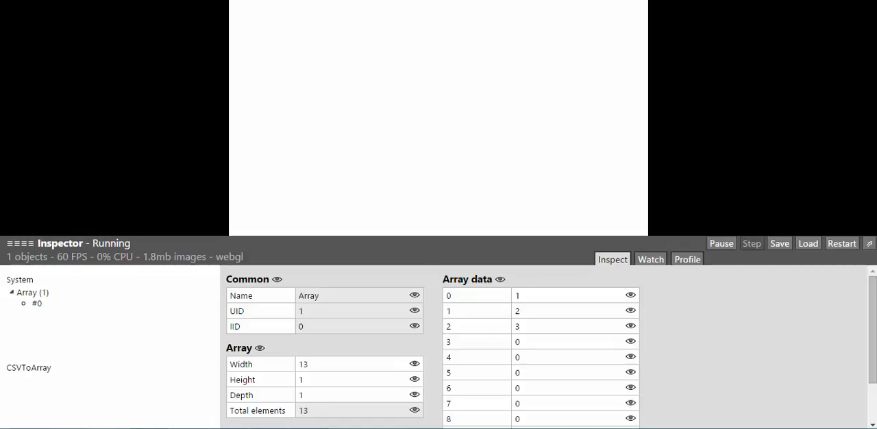
mouse_move(548, 60)
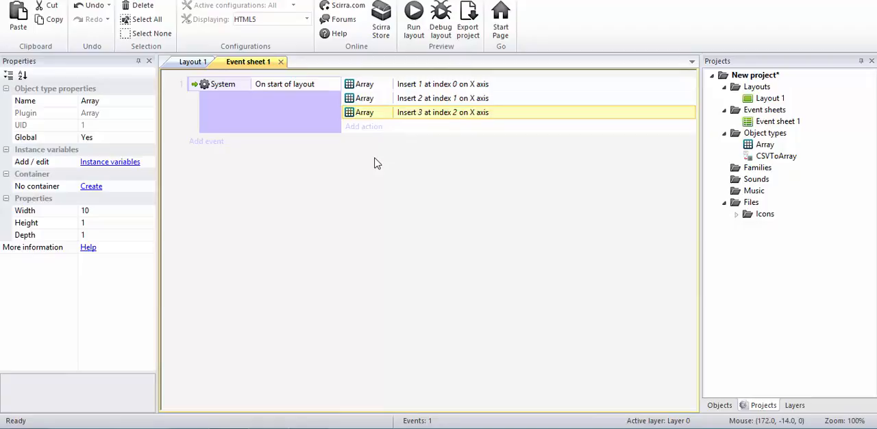
mouse_move(376, 131)
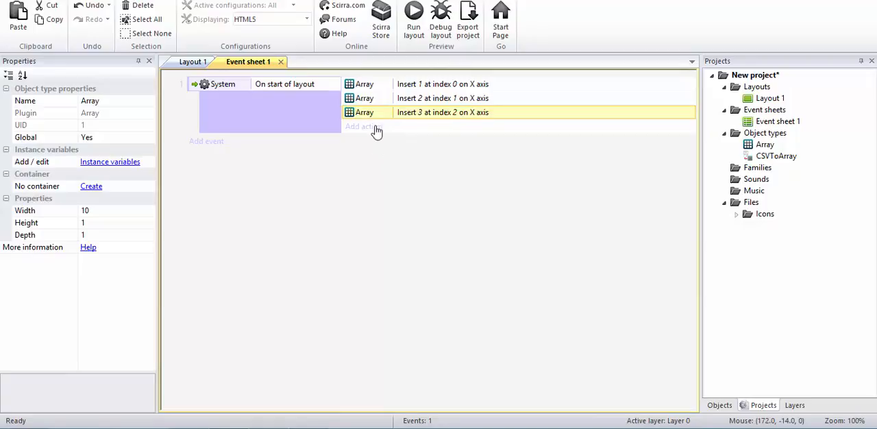
mouse_move(401, 178)
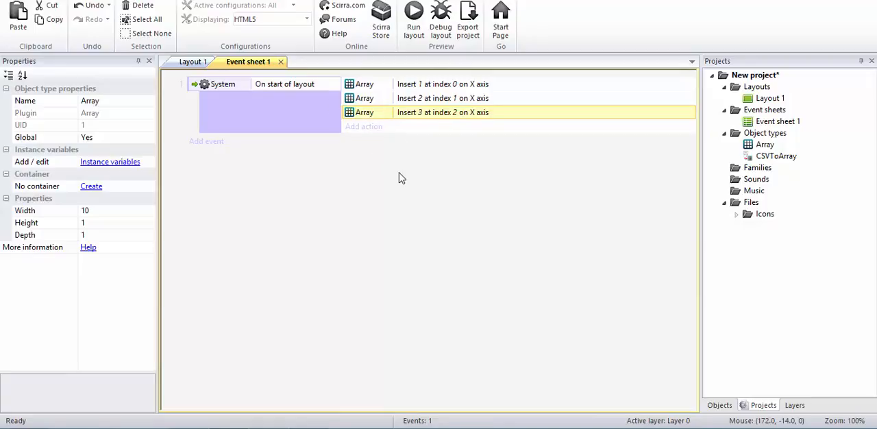
Step: Delete the three Insert actions and add a CSVToArray 'Put csv data into array' action
key(Delete)
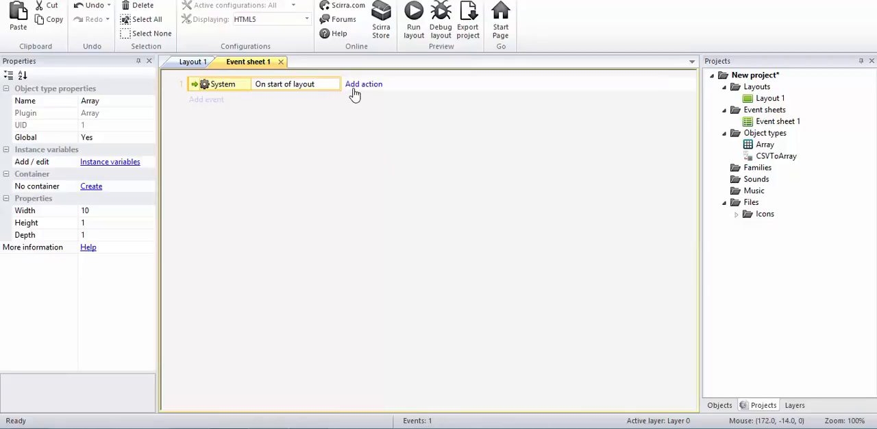
click(364, 83)
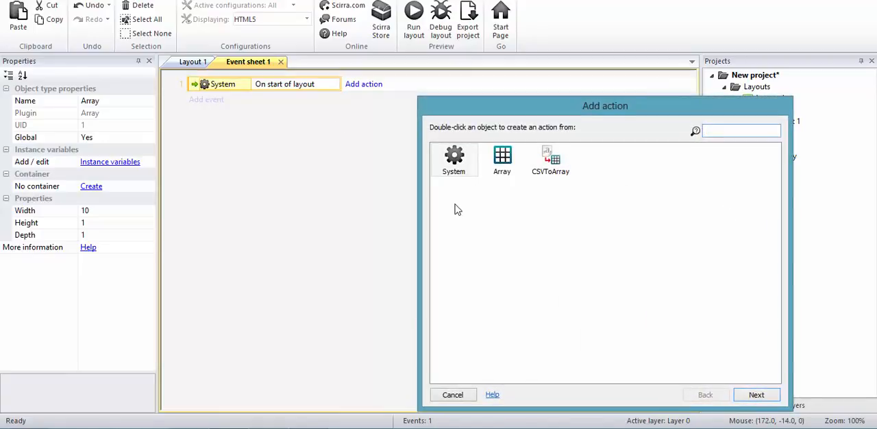
double_click(550, 160)
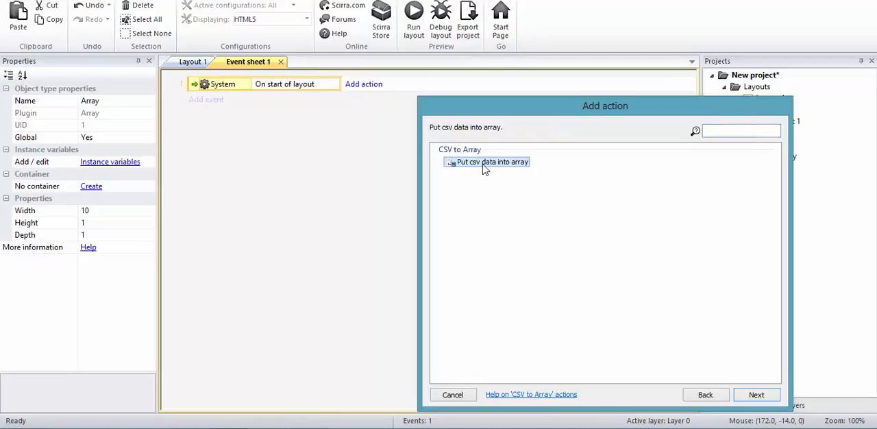
click(756, 394)
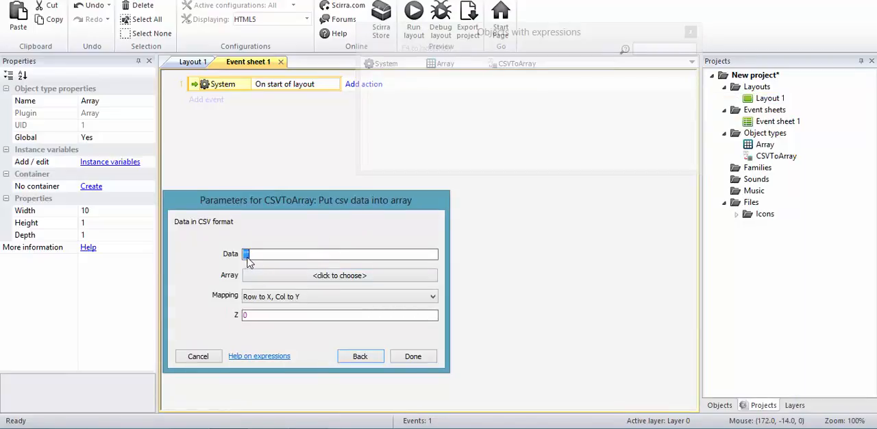
Step: Enter '1,2,3,4' as the CSV data
text("")
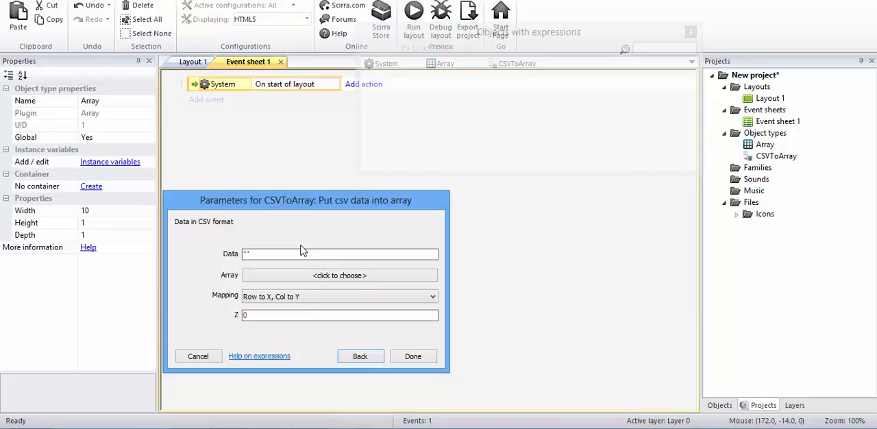
text(1,2)
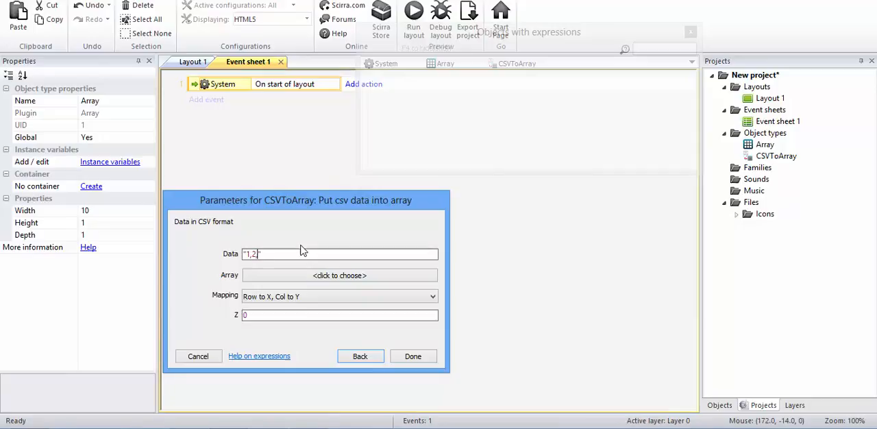
text(,3,4)
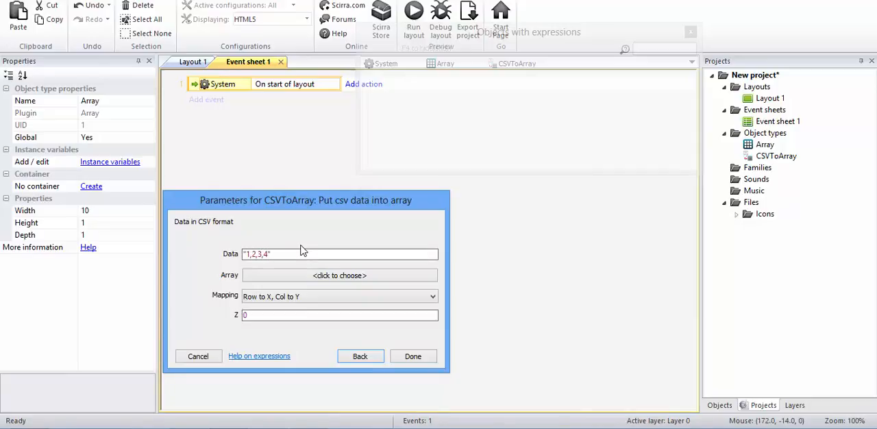
Step: Target Array with mapping Row to Y, Col to X, and finish the action
click(340, 274)
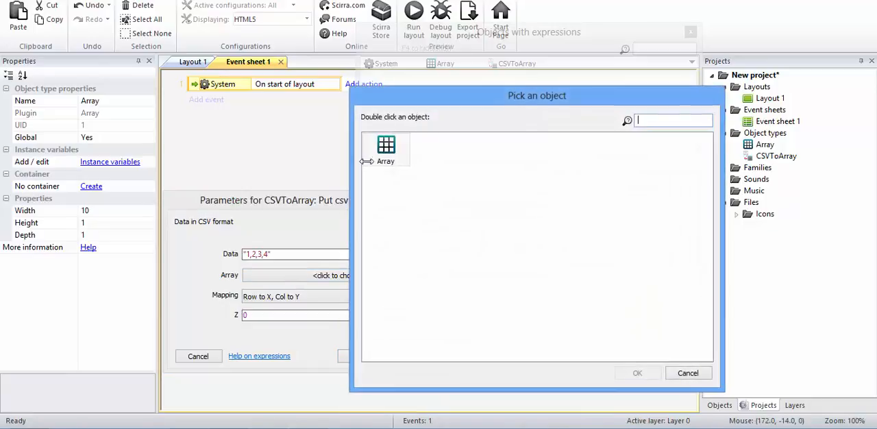
double_click(386, 148)
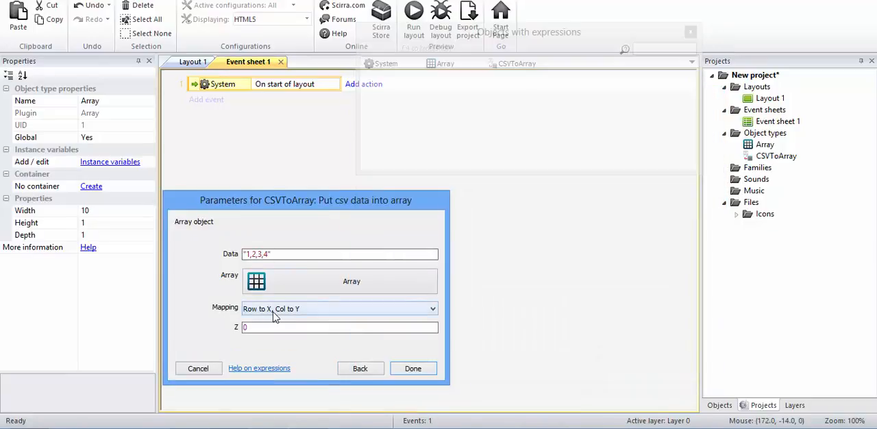
click(432, 308)
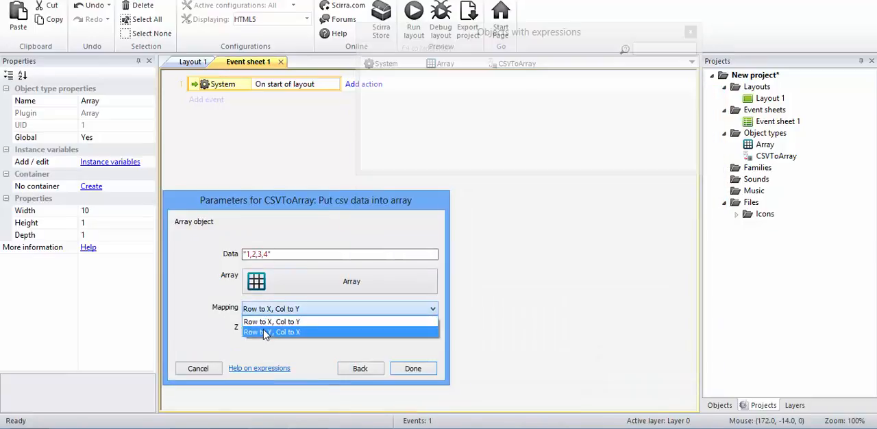
click(271, 331)
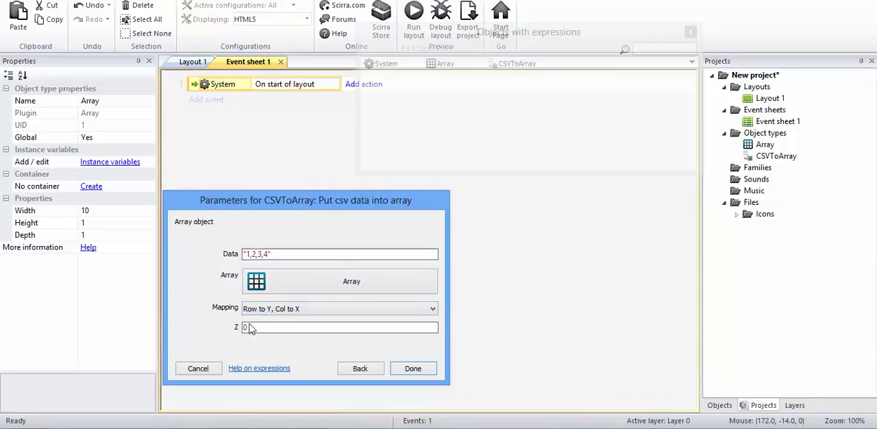
click(412, 368)
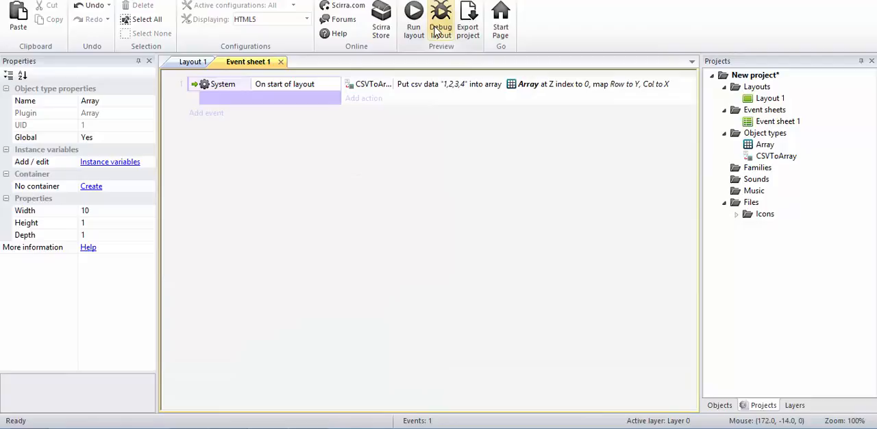
Step: Run the layout in the debugger to check Array holds 1, 2, 3, 4
click(440, 19)
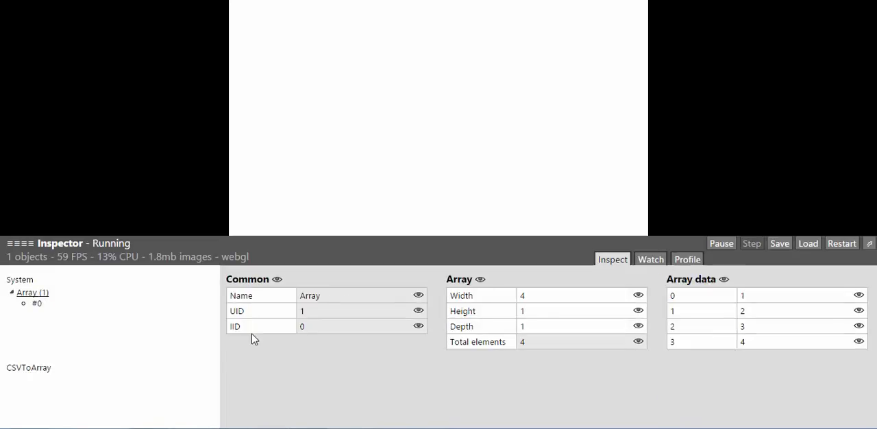
mouse_move(699, 357)
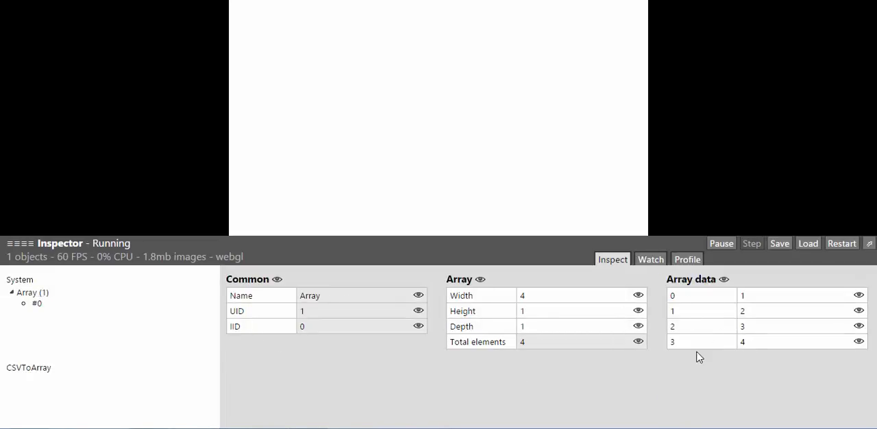
mouse_move(738, 281)
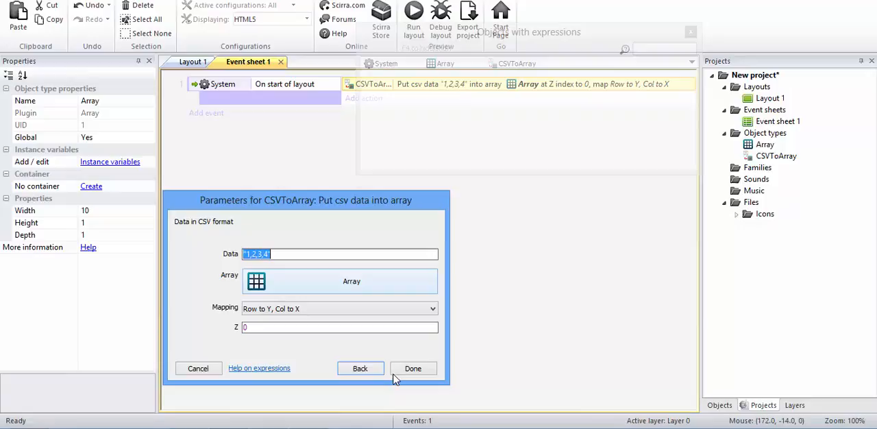
click(412, 368)
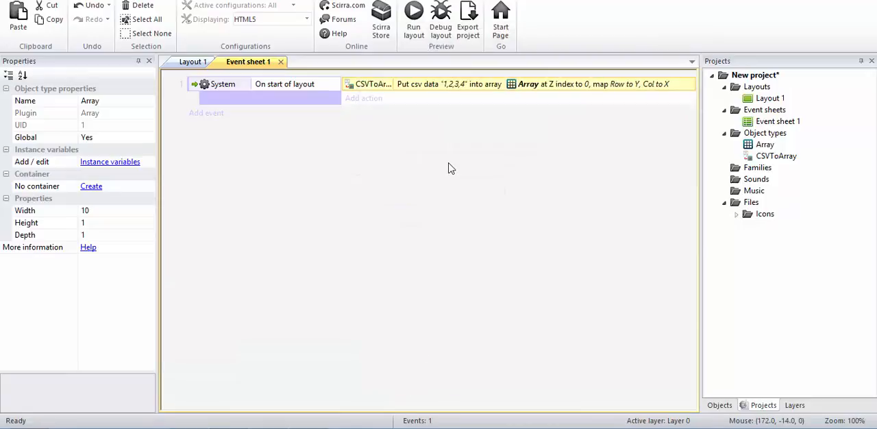
mouse_move(306, 267)
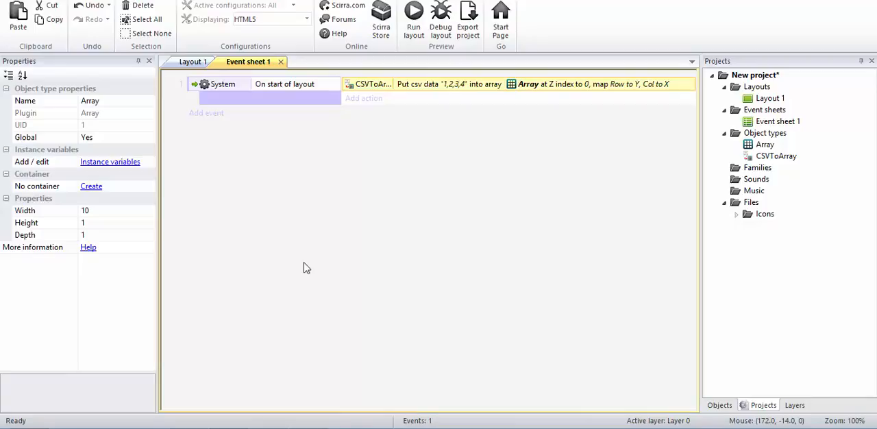